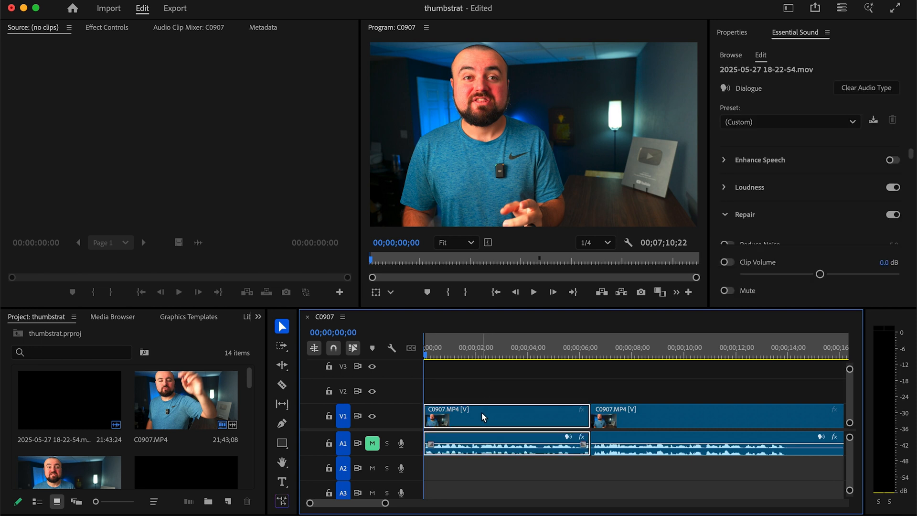
# Select the first C0907 clip to show its Motion and Opacity settings in Effect Controls
pyautogui.click(106, 26)
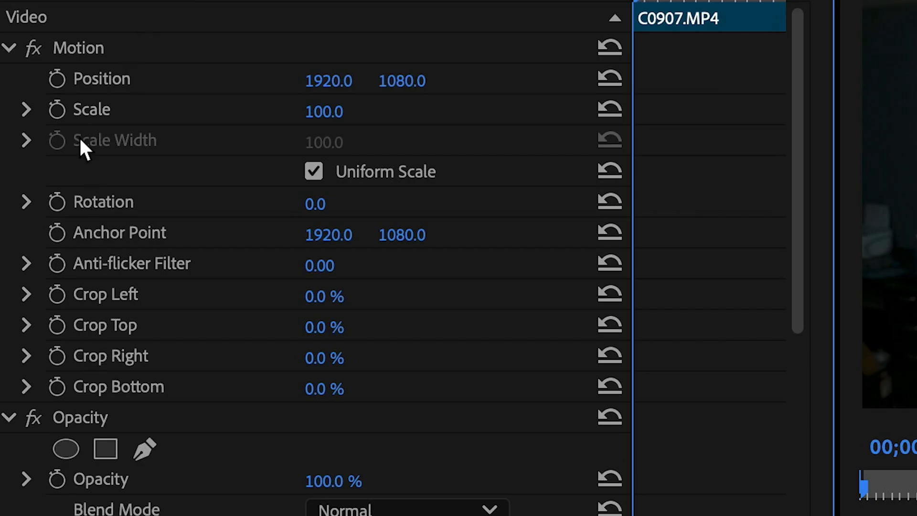
pyautogui.moveTo(57, 79)
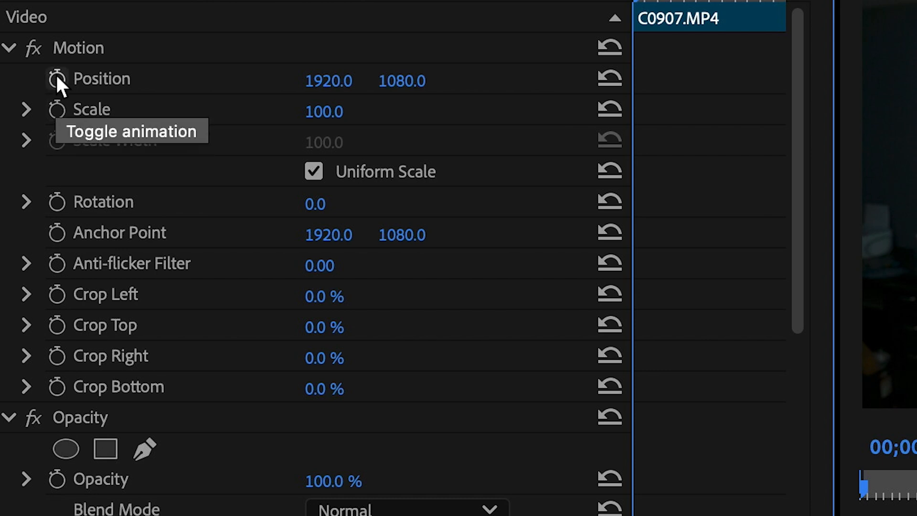
pyautogui.moveTo(58, 123)
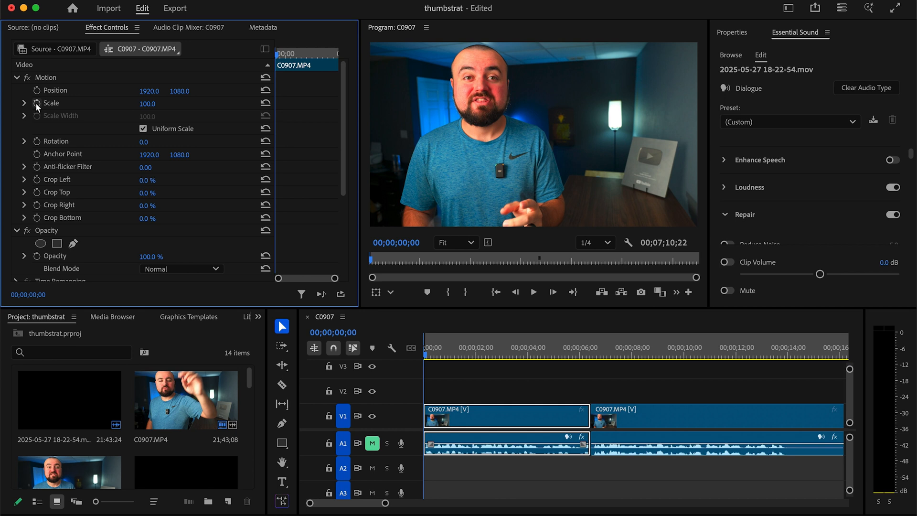
# Enable Position and Scale animation, creating starting keyframes at 00;00;00;00
pyautogui.click(36, 104)
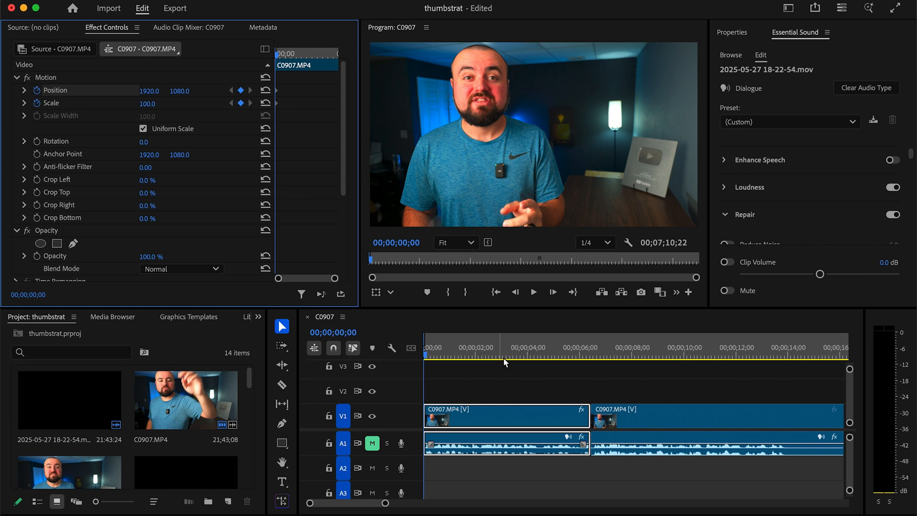
# At 00;00;06;10, zoom the first clip in to 130 scale
pyautogui.click(583, 355)
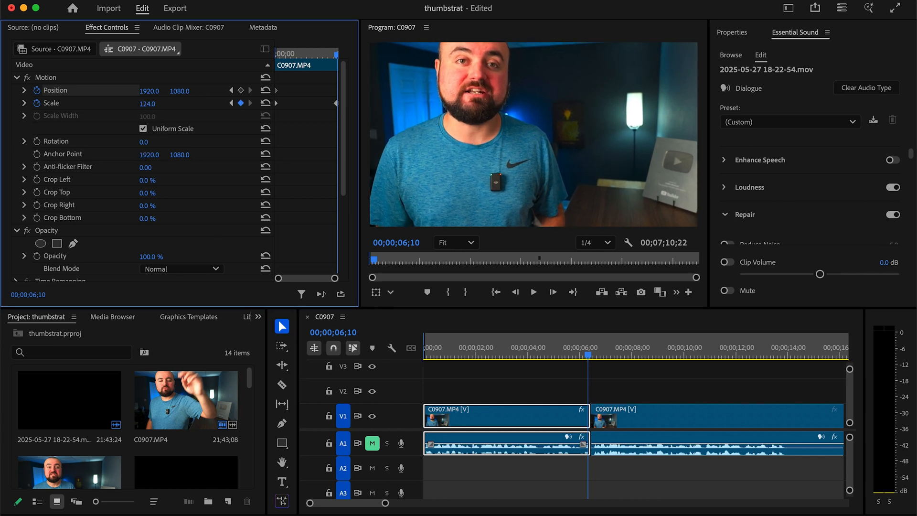
pyautogui.moveTo(148, 103); pyautogui.dragTo(155, 103)
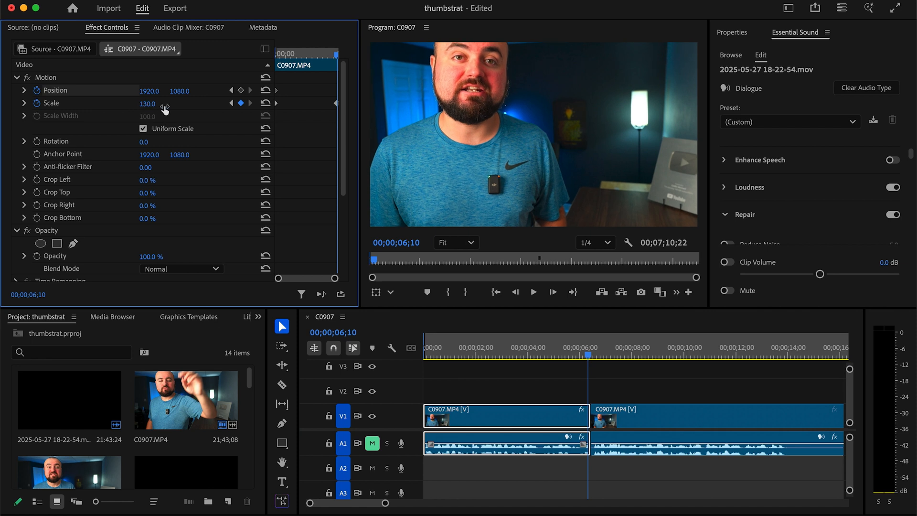
pyautogui.moveTo(277, 107)
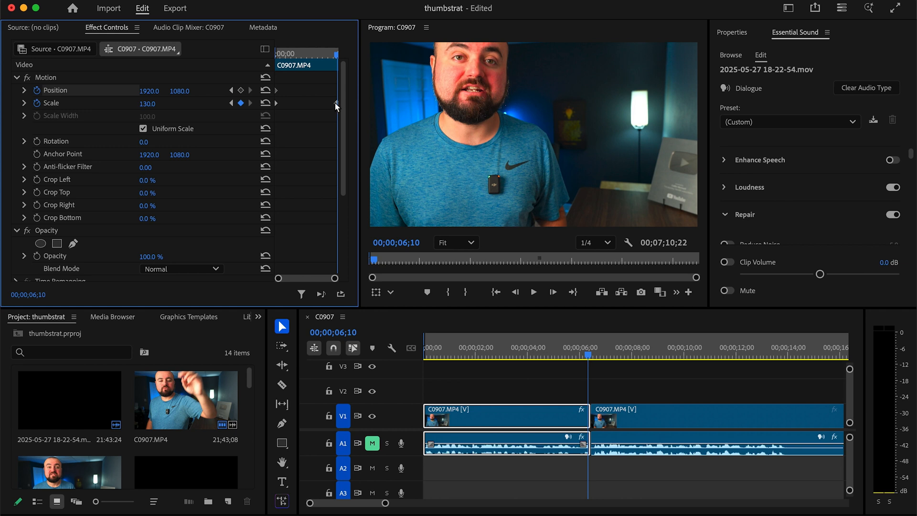
pyautogui.moveTo(407, 250)
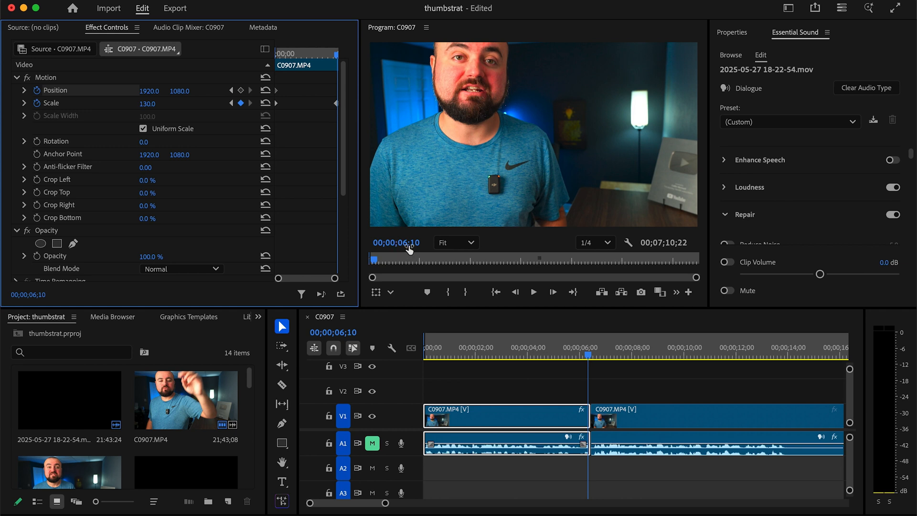
pyautogui.moveTo(189, 112)
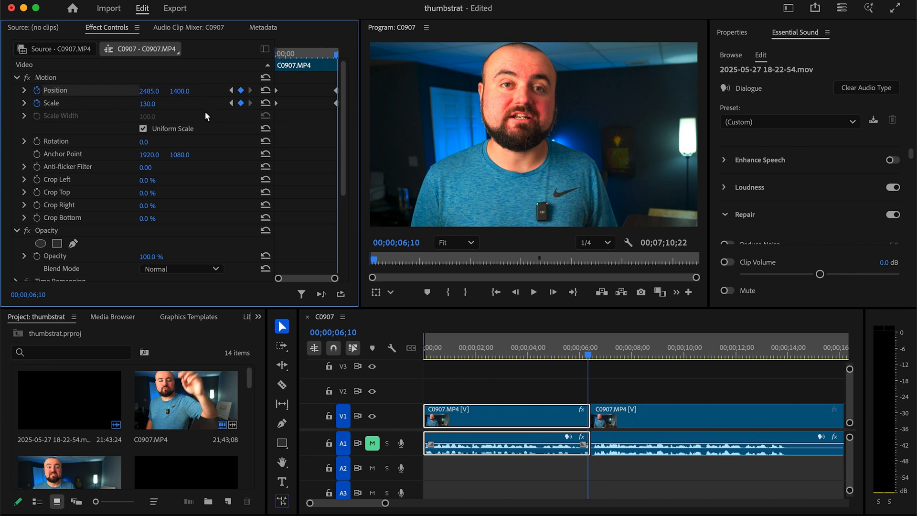
pyautogui.moveTo(560, 356)
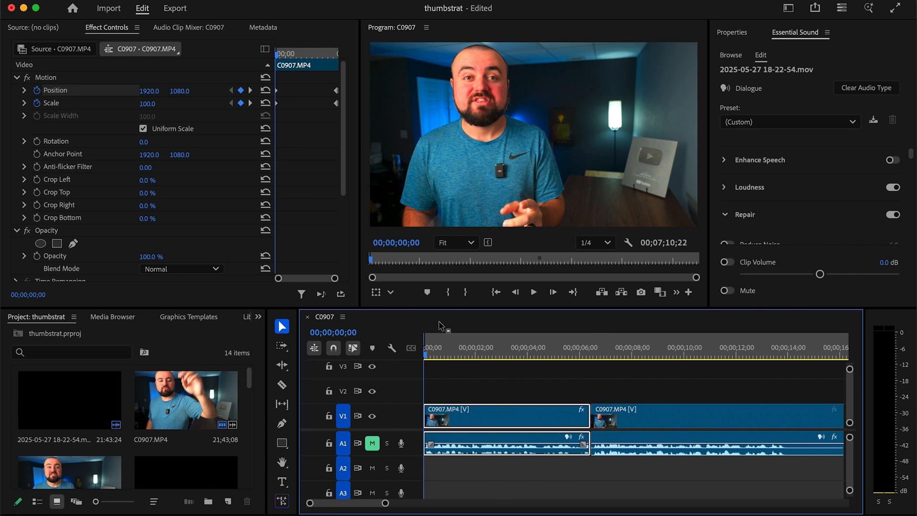
pyautogui.click(533, 291)
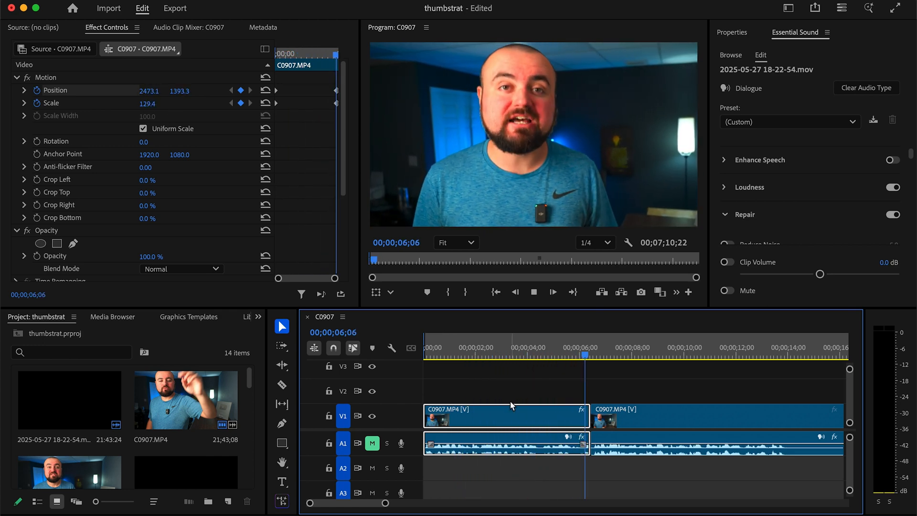
pyautogui.click(533, 292)
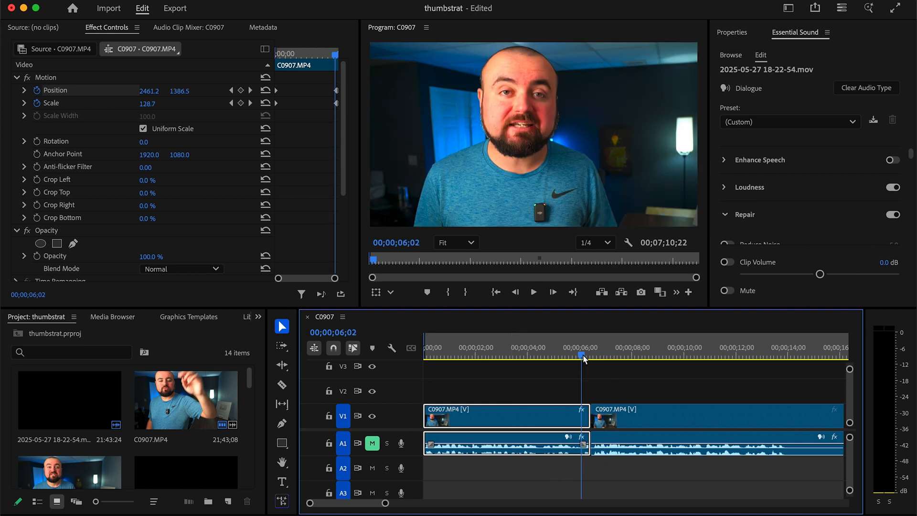
pyautogui.moveTo(351, 212)
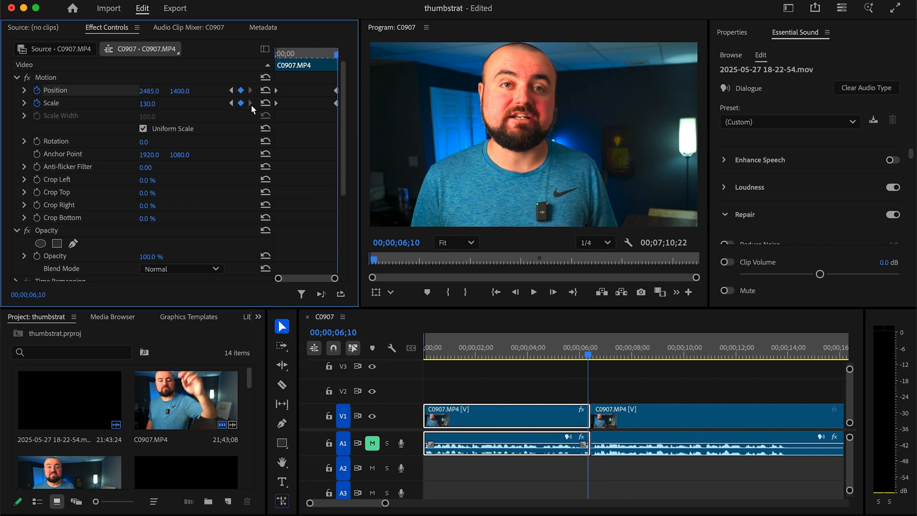
# At 00;00;01;01, scrub Position X and Y to frame the face in the 365-percent close-up
pyautogui.click(249, 102)
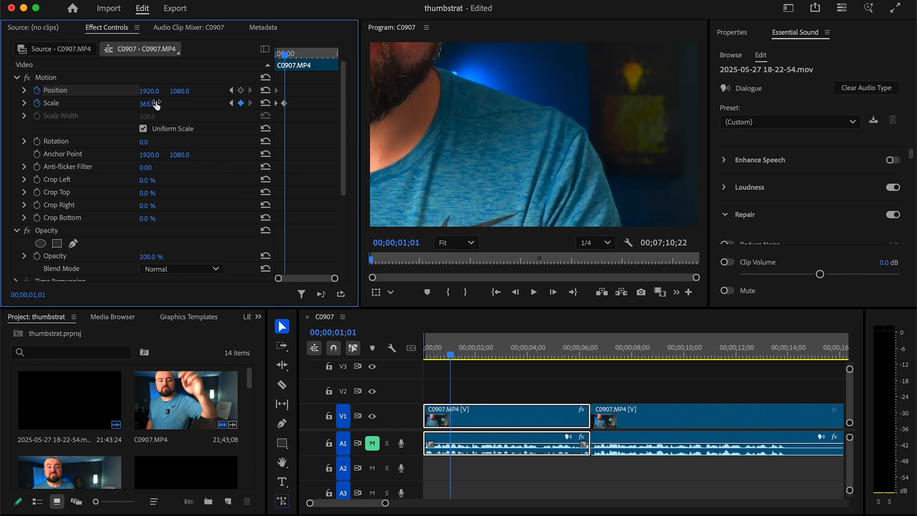
pyautogui.moveTo(149, 91); pyautogui.dragTo(134, 90)
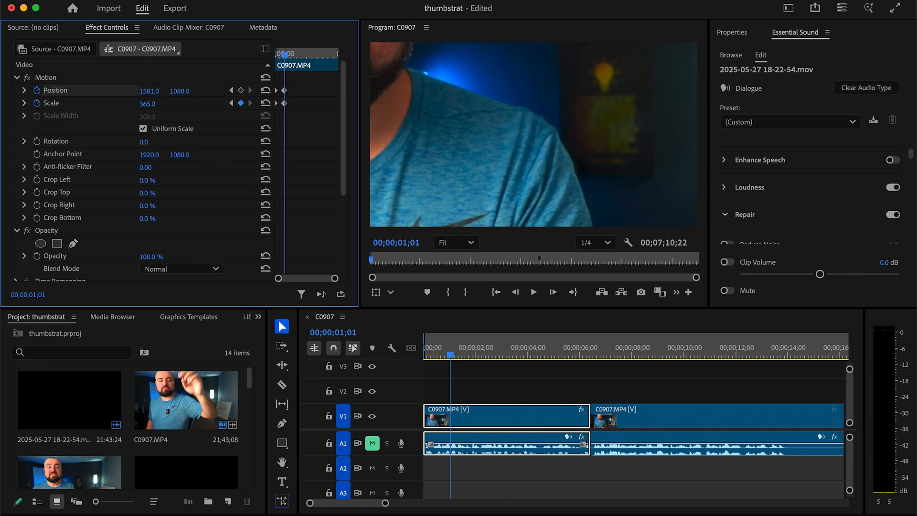
pyautogui.moveTo(149, 91); pyautogui.dragTo(182, 91)
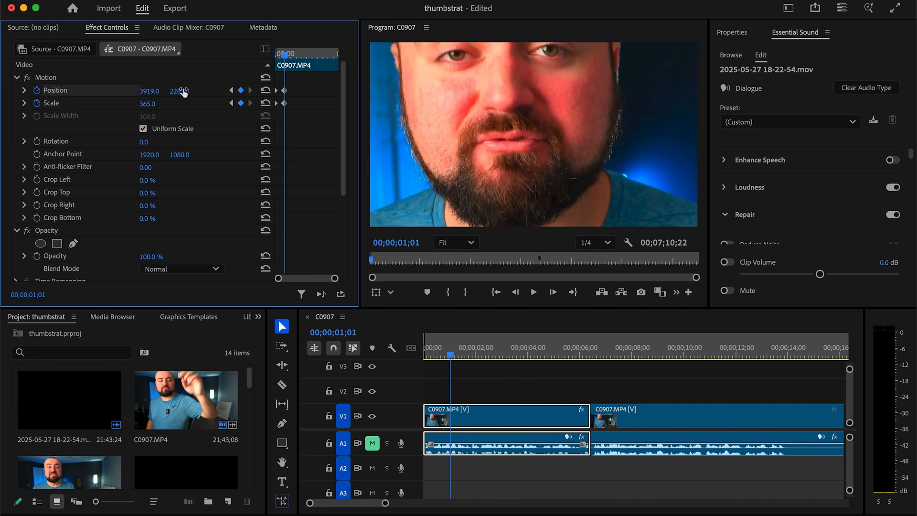
pyautogui.moveTo(149, 91); pyautogui.dragTo(169, 91)
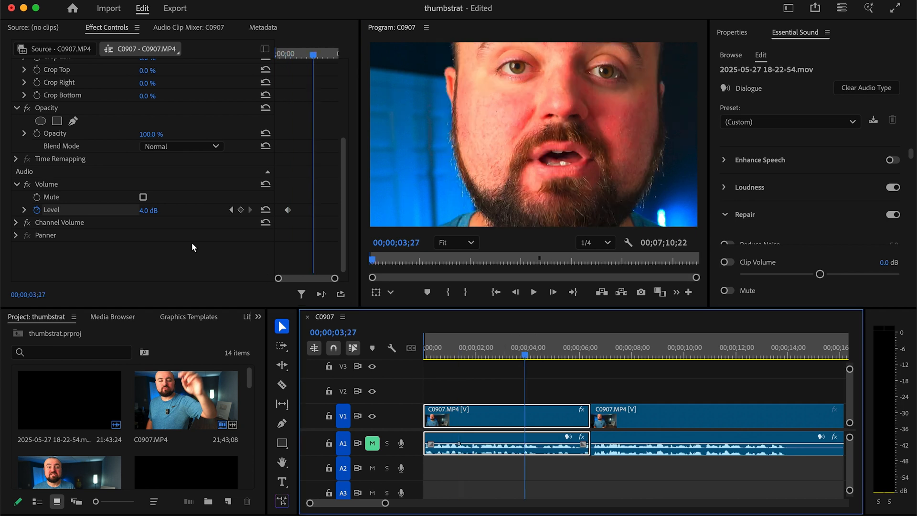
# Enter -28 as the volume Level at 3;27 to fade the audio out
pyautogui.write('-28')
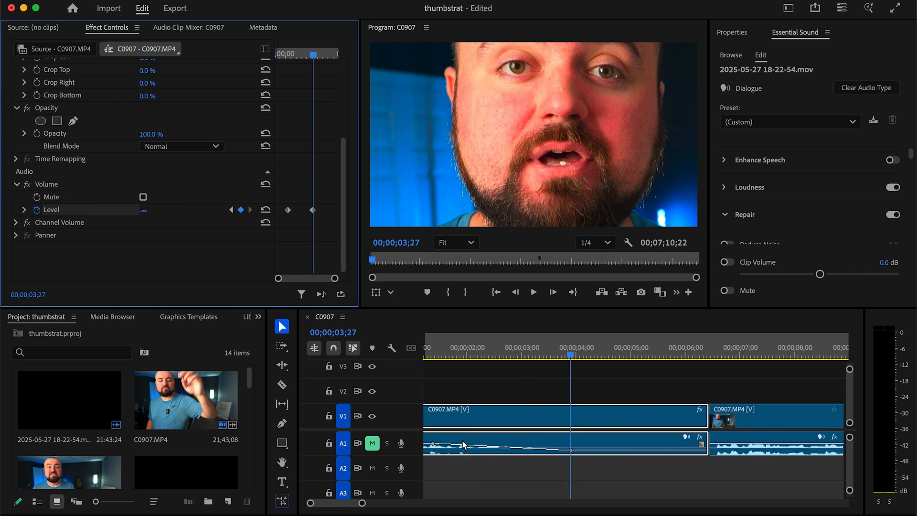
pyautogui.moveTo(588, 472)
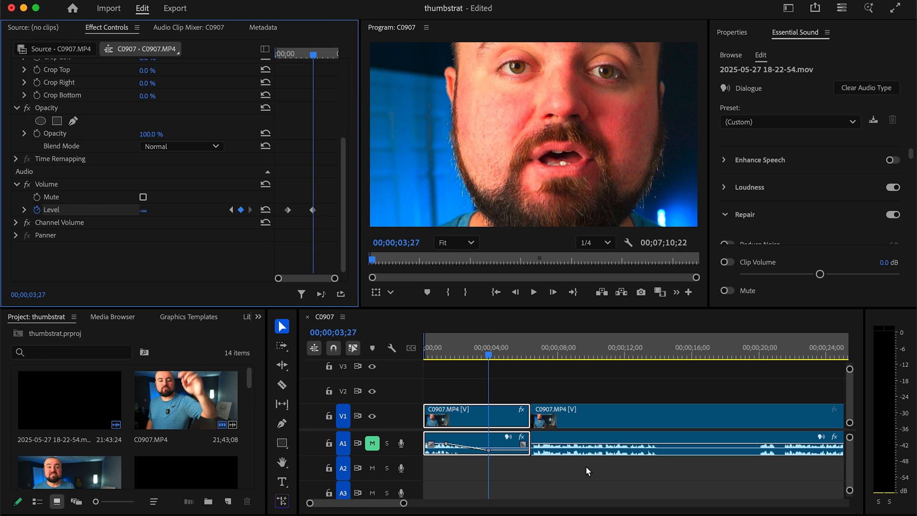
pyautogui.moveTo(624, 342)
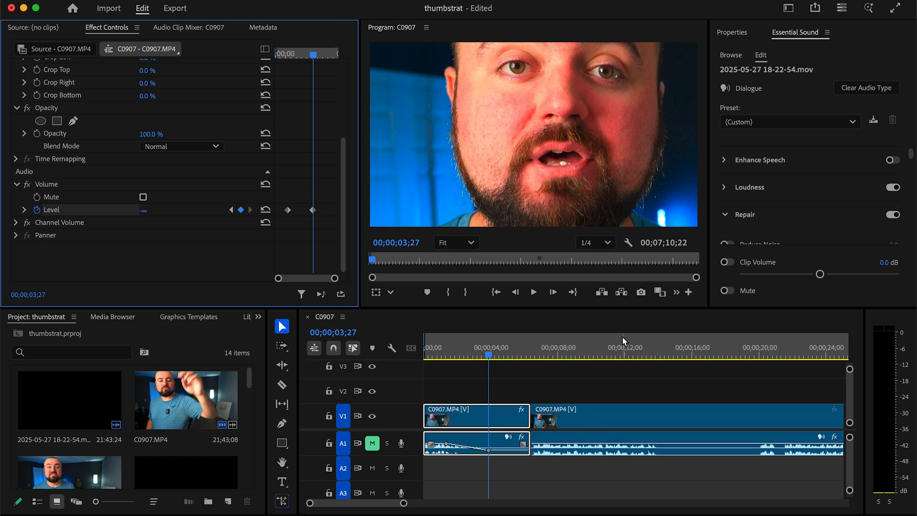